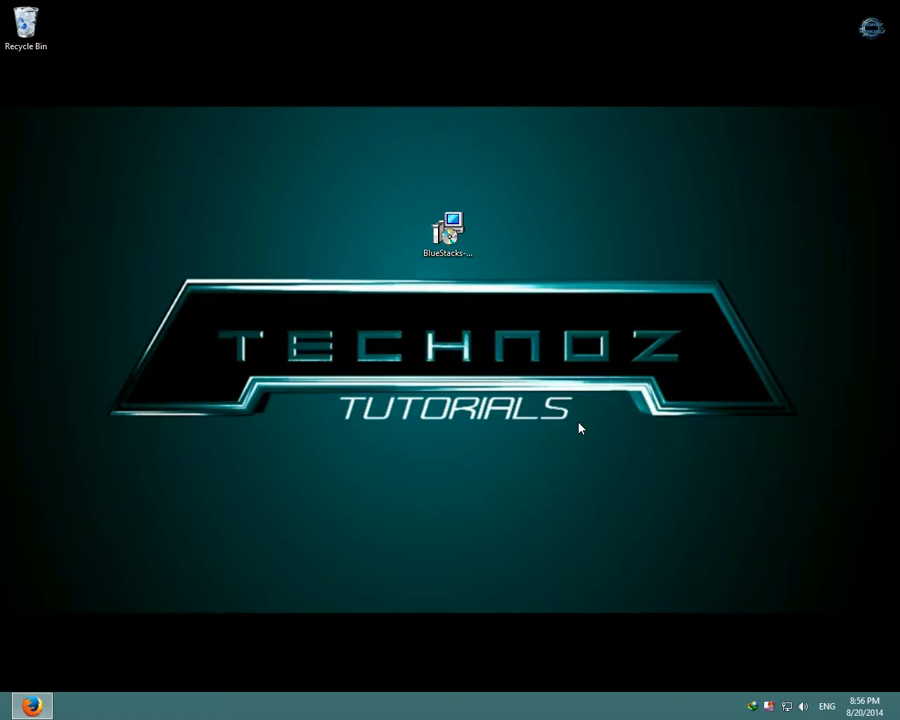
mouse_move(550, 420)
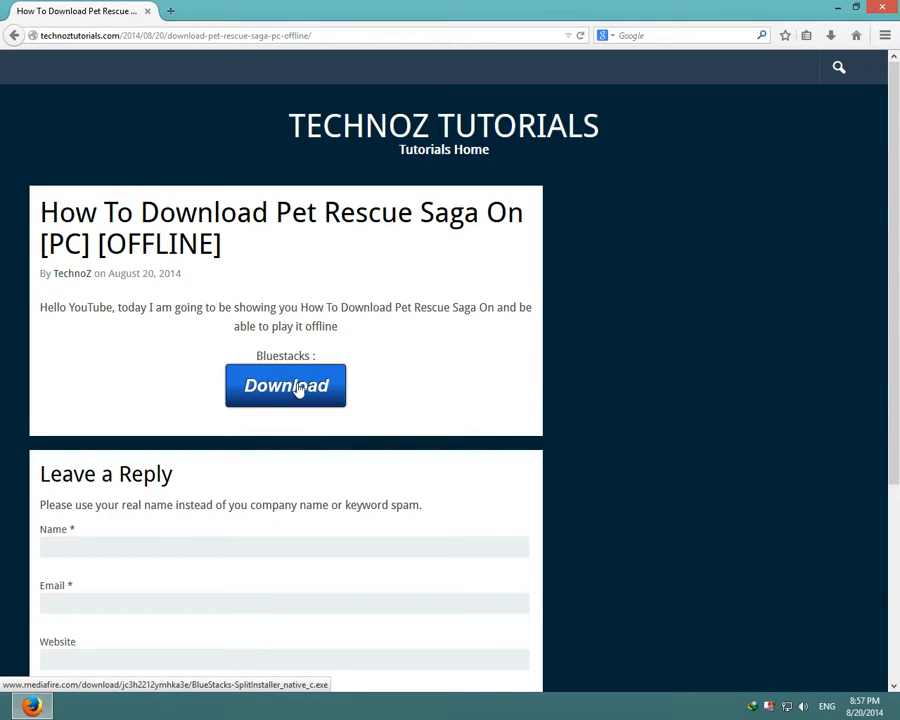
Download the BlueStacks installer from the MediaFire link, choosing Save File, then minimize Firefox.
left_click(284, 384)
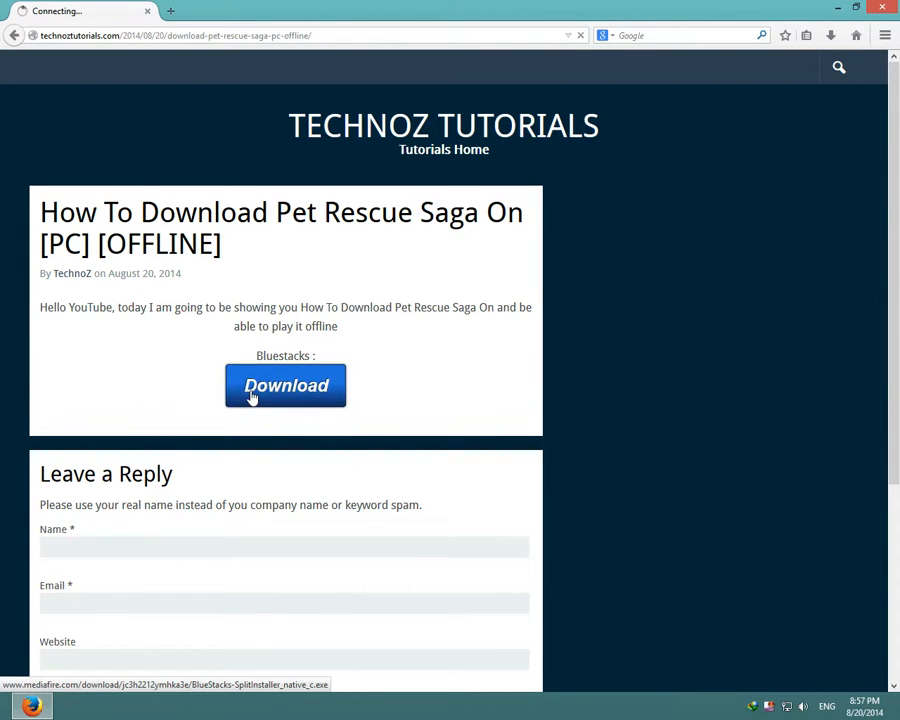
left_click(284, 384)
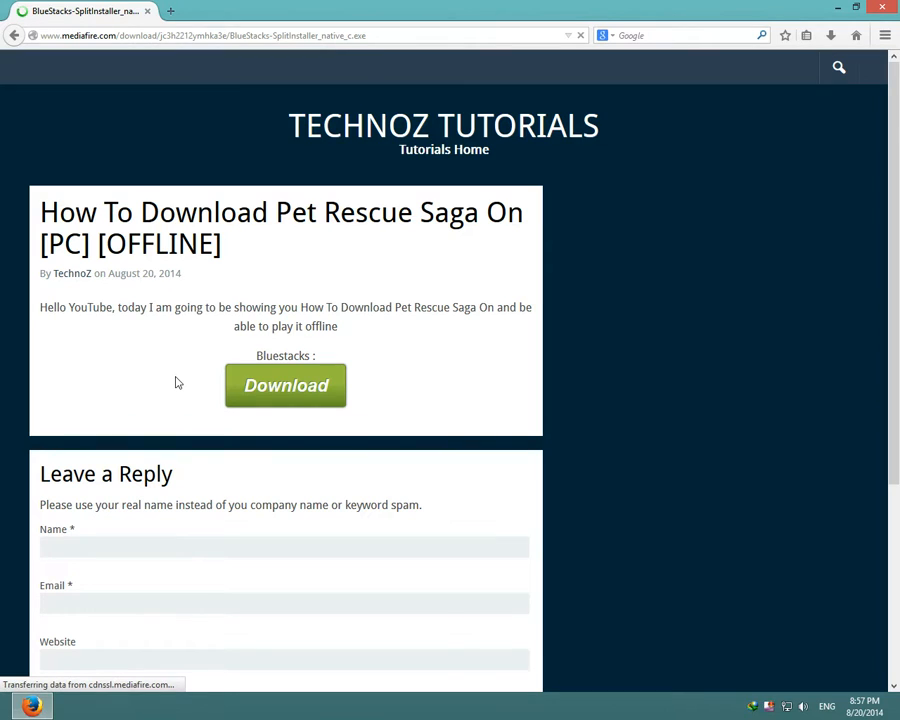
left_click(284, 384)
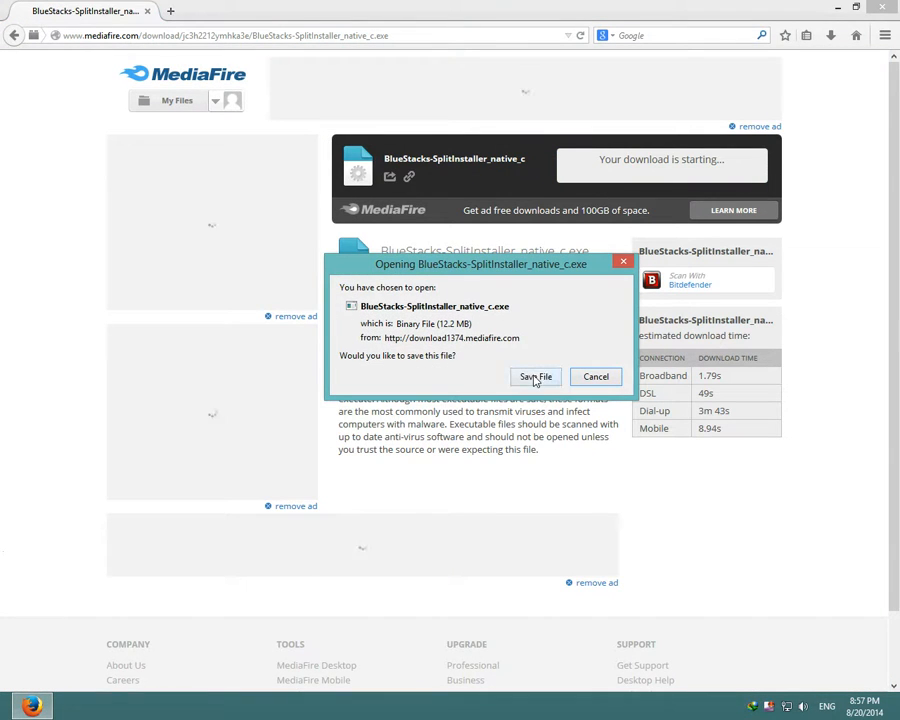
left_click(536, 376)
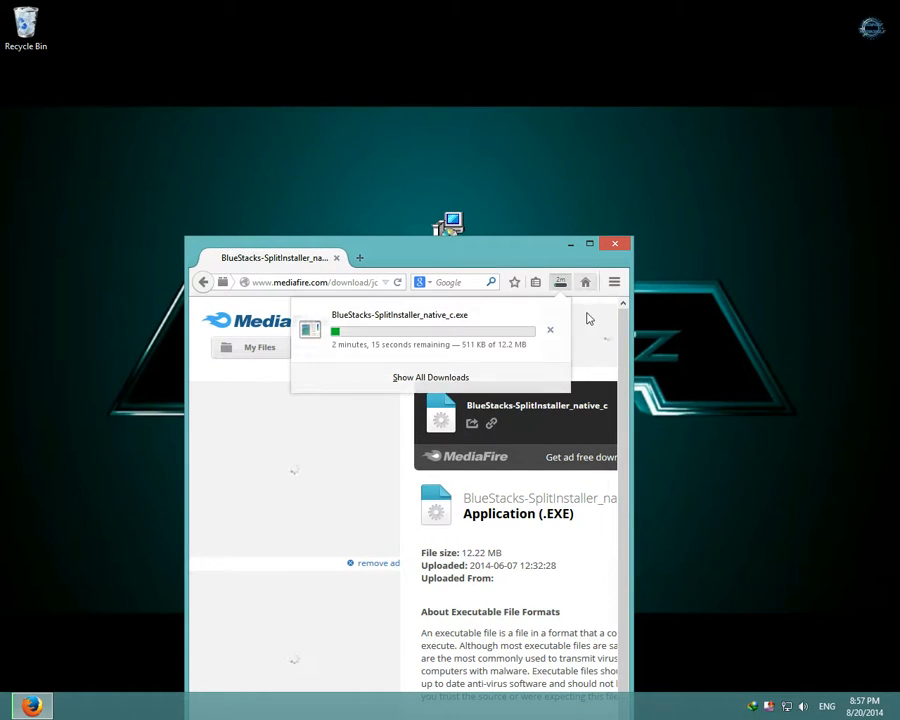
left_click(550, 330)
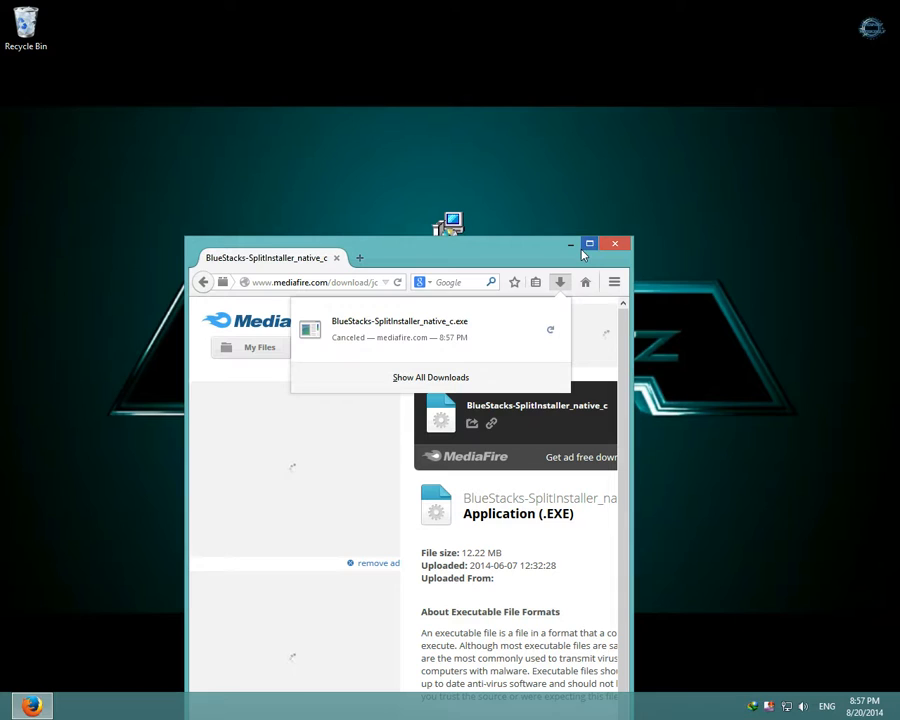
left_click(616, 244)
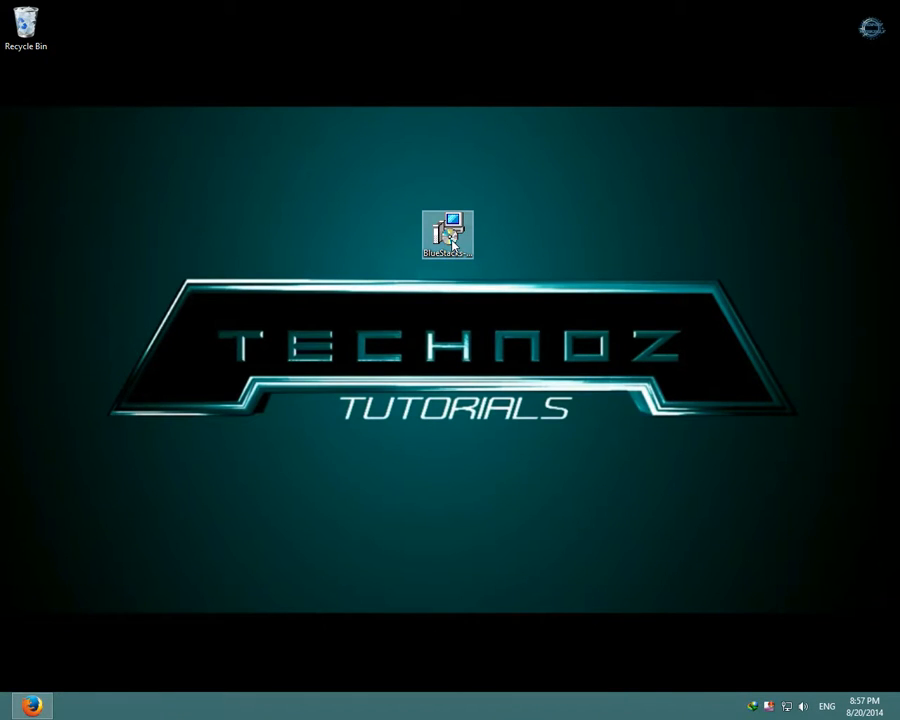
Run the downloaded installer, accept the license, keep the default data location and install with recommended features.
double_click(448, 232)
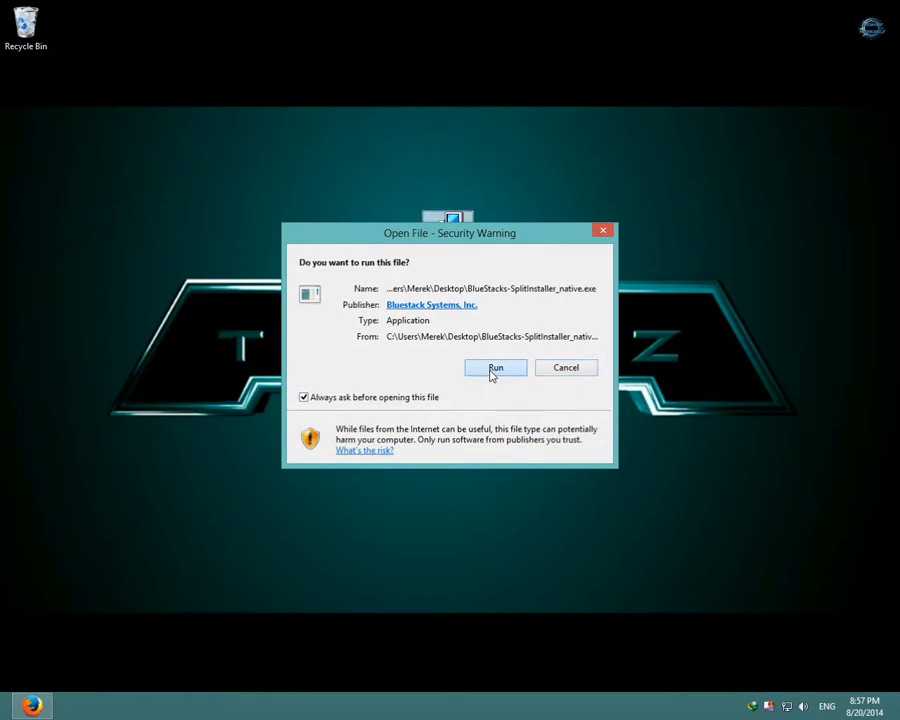
left_click(496, 368)
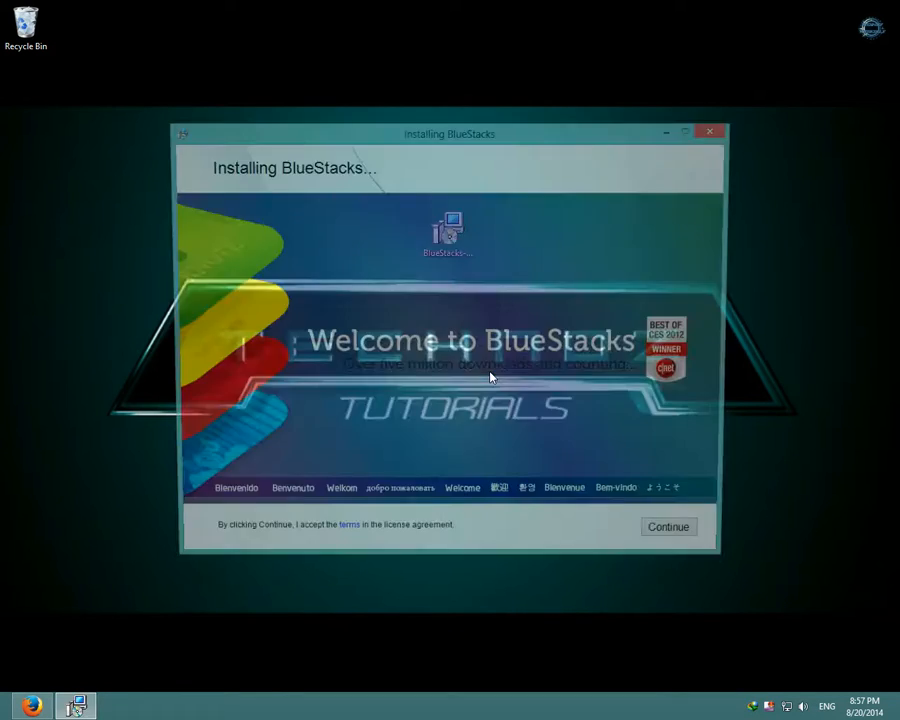
left_click(668, 526)
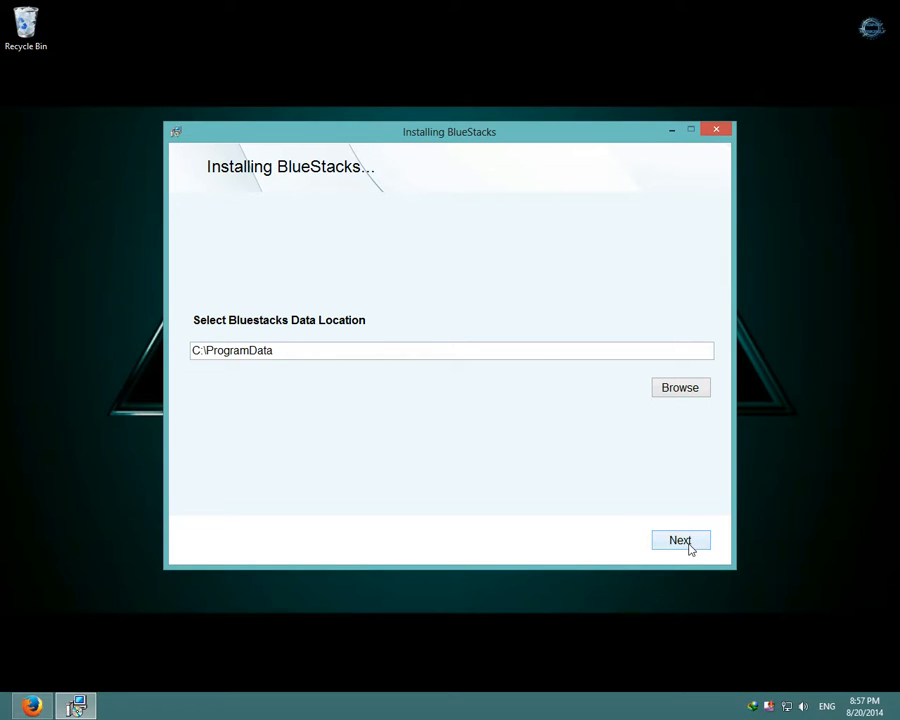
left_click(680, 540)
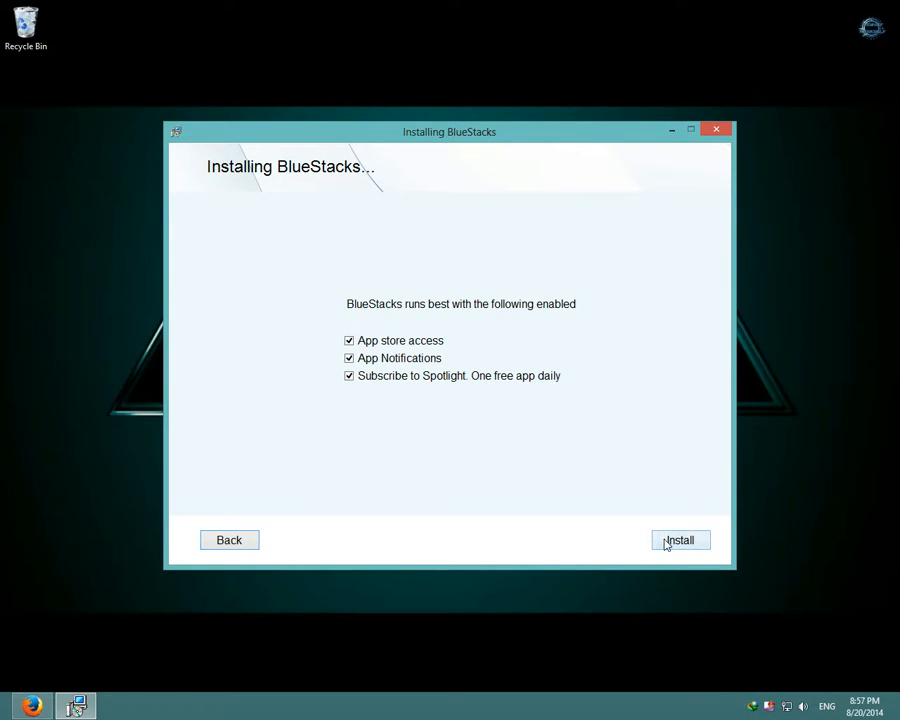
left_click(680, 540)
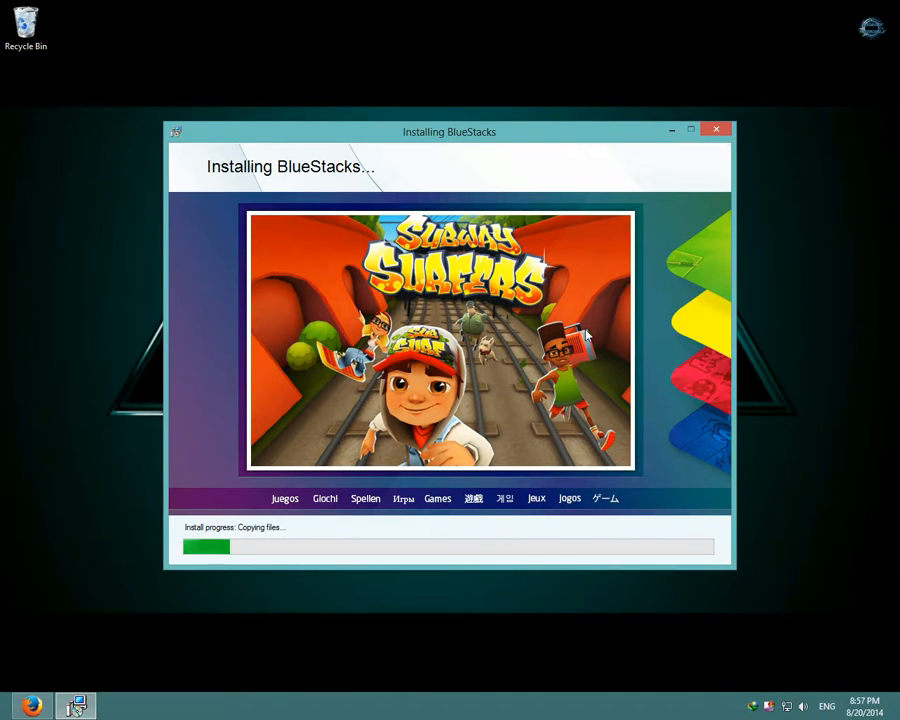
right_click(768, 706)
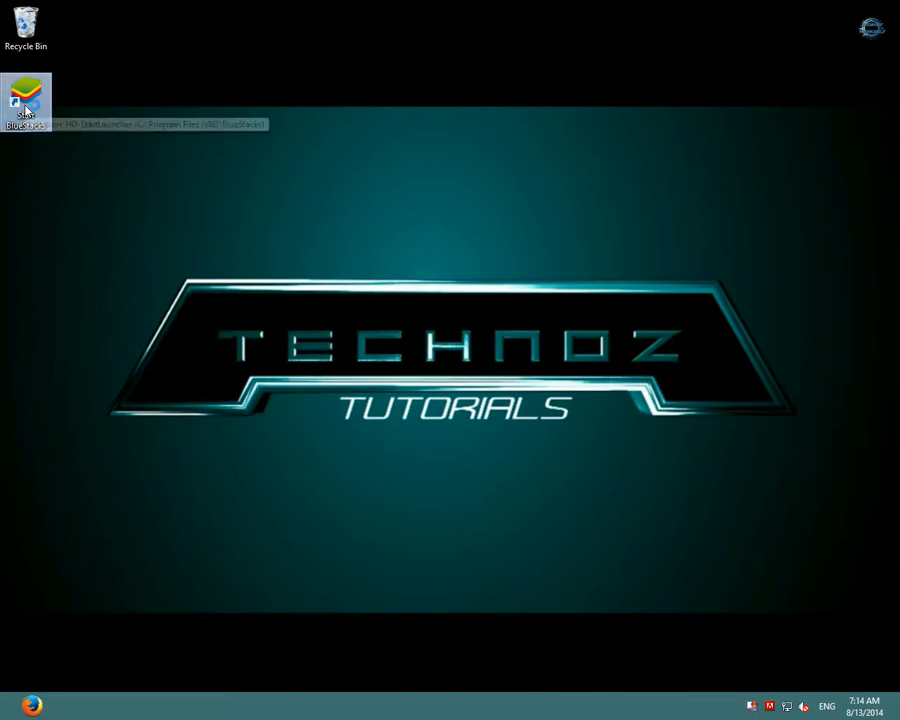
Launch BlueStacks from its desktop shortcut and let it initialize.
double_click(24, 100)
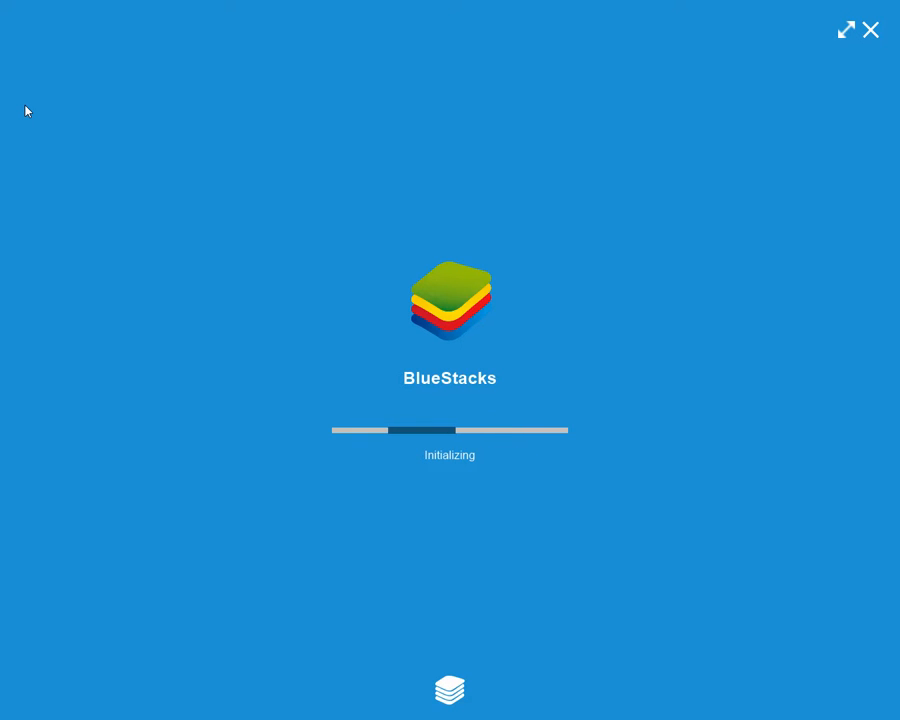
mouse_move(456, 412)
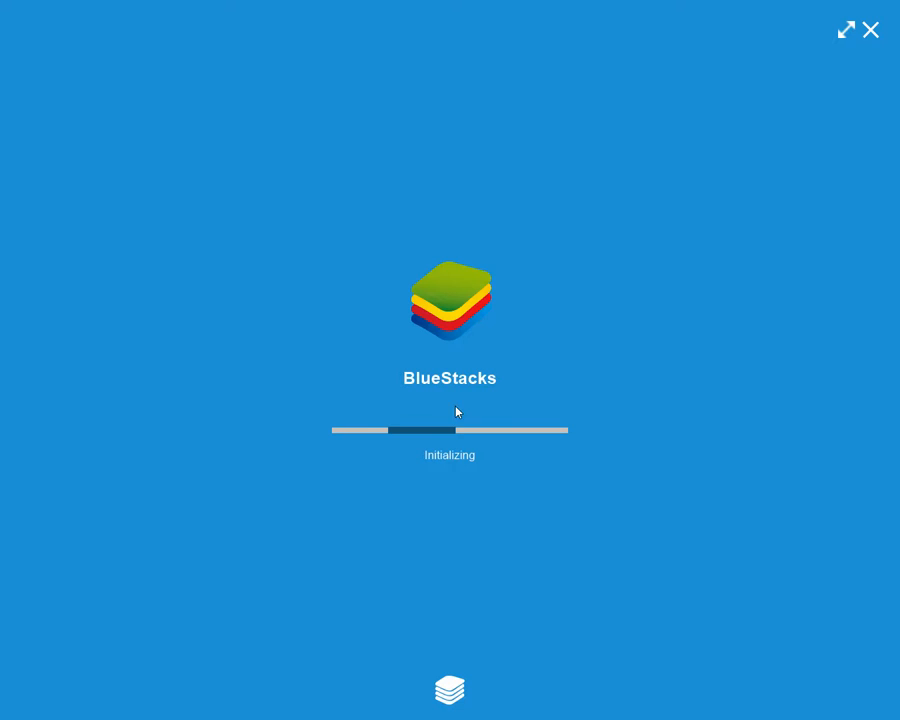
mouse_move(408, 416)
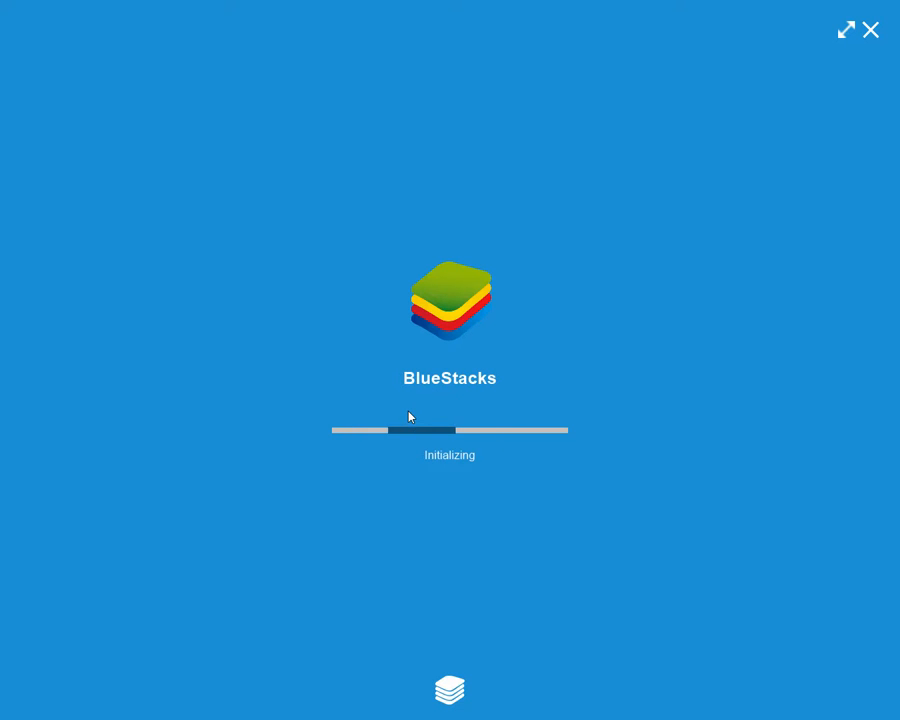
mouse_move(416, 418)
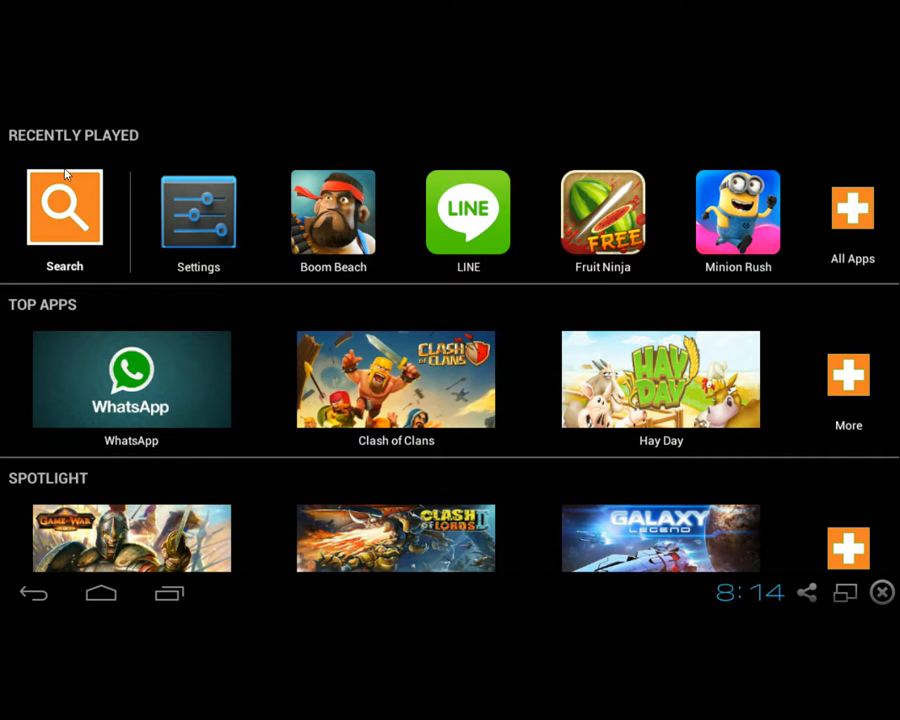
mouse_move(438, 166)
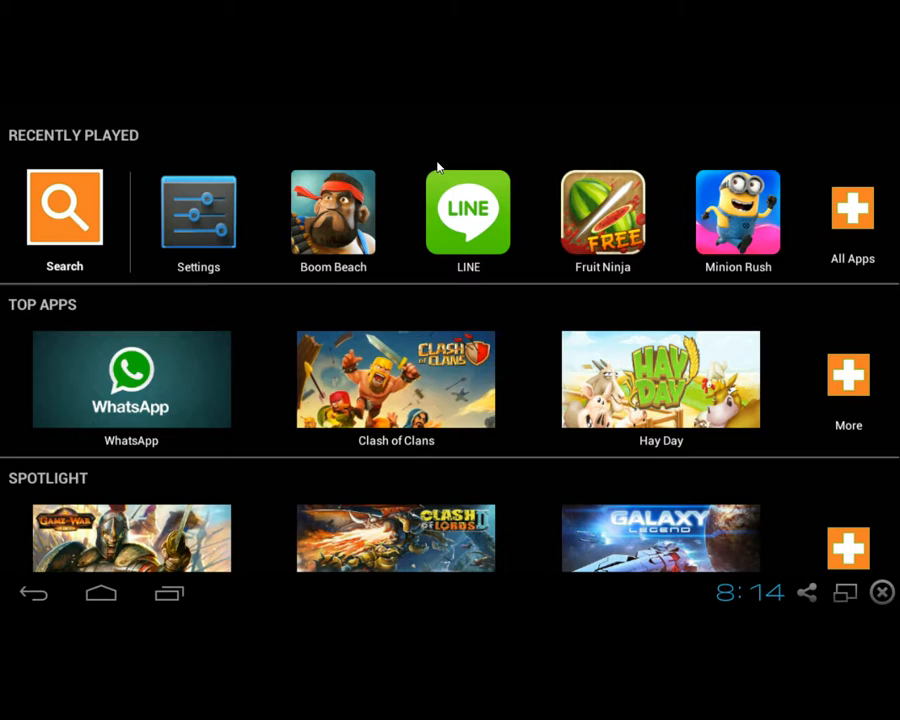
Search for 'pet rescue saga' and open the Pet Rescue Saga Play Store listing.
type("pet res")
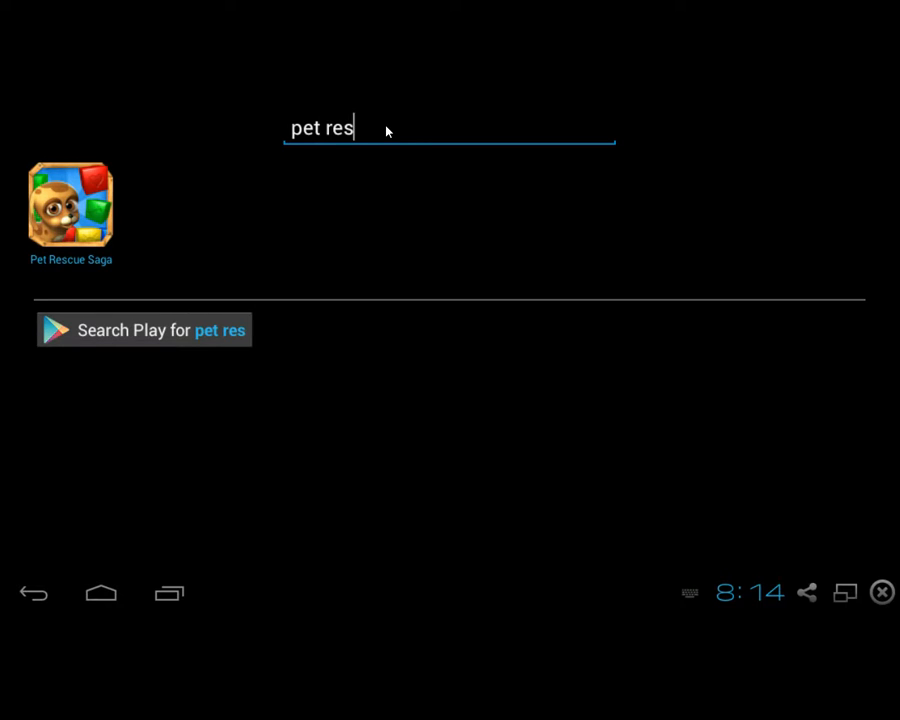
type("cue saga")
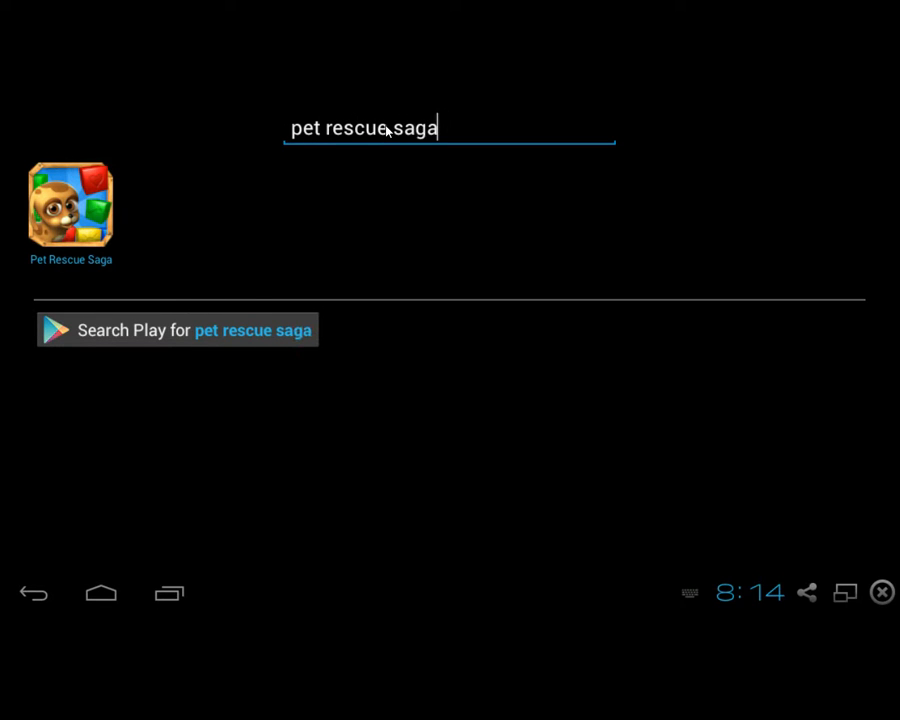
left_click(70, 204)
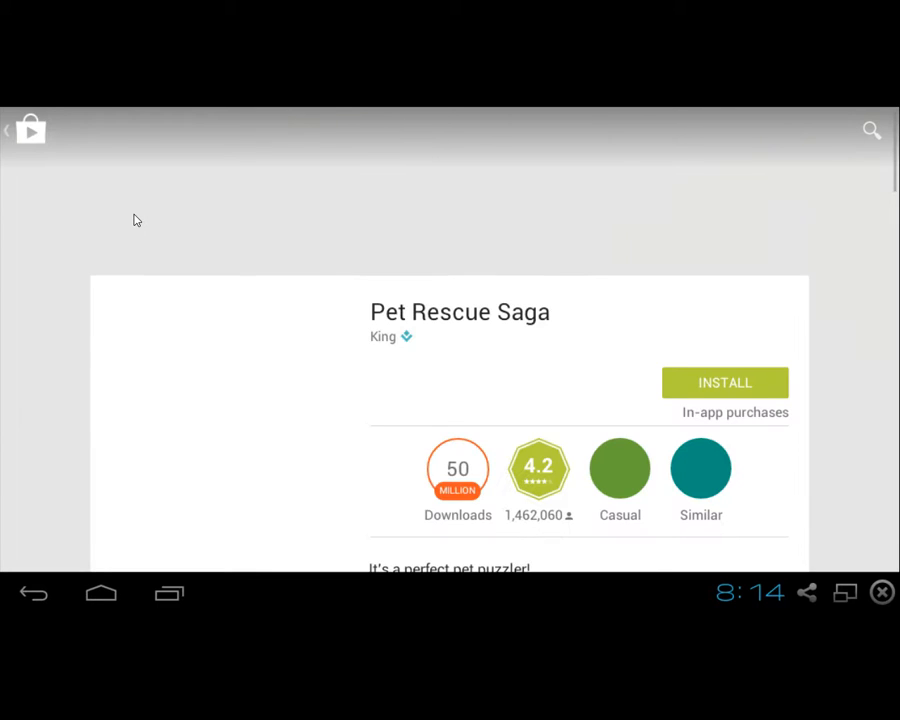
Install Pet Rescue Saga from its store page, accepting the requested permissions.
left_click(724, 382)
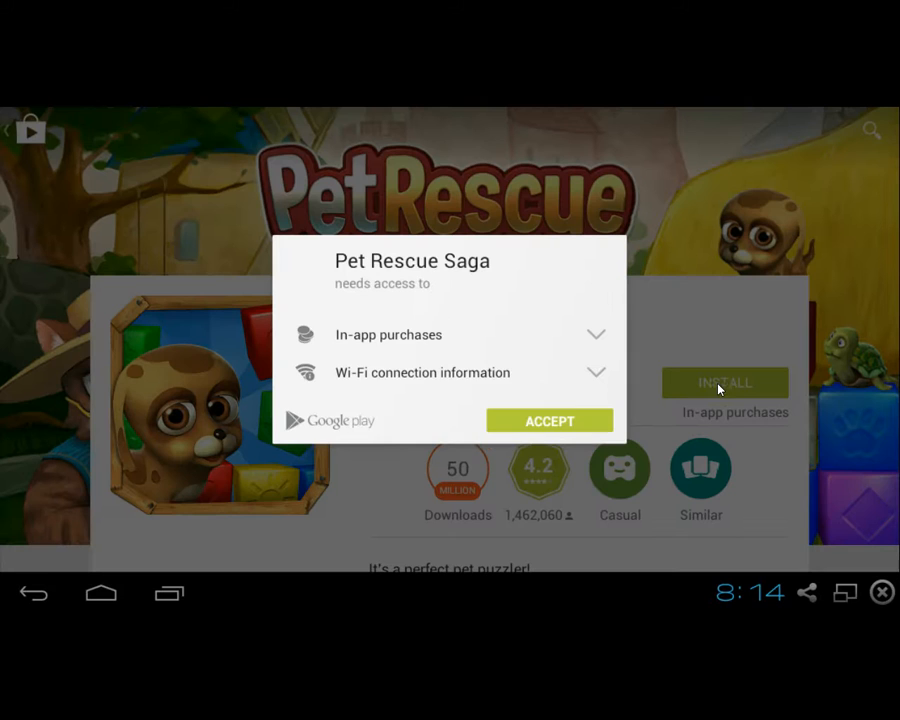
mouse_move(536, 420)
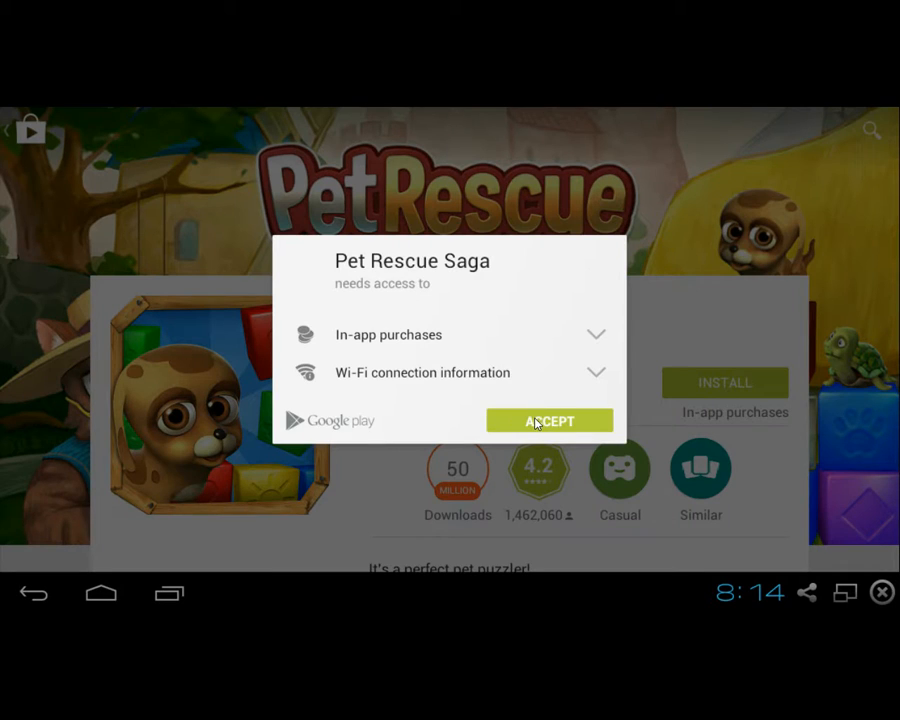
left_click(548, 420)
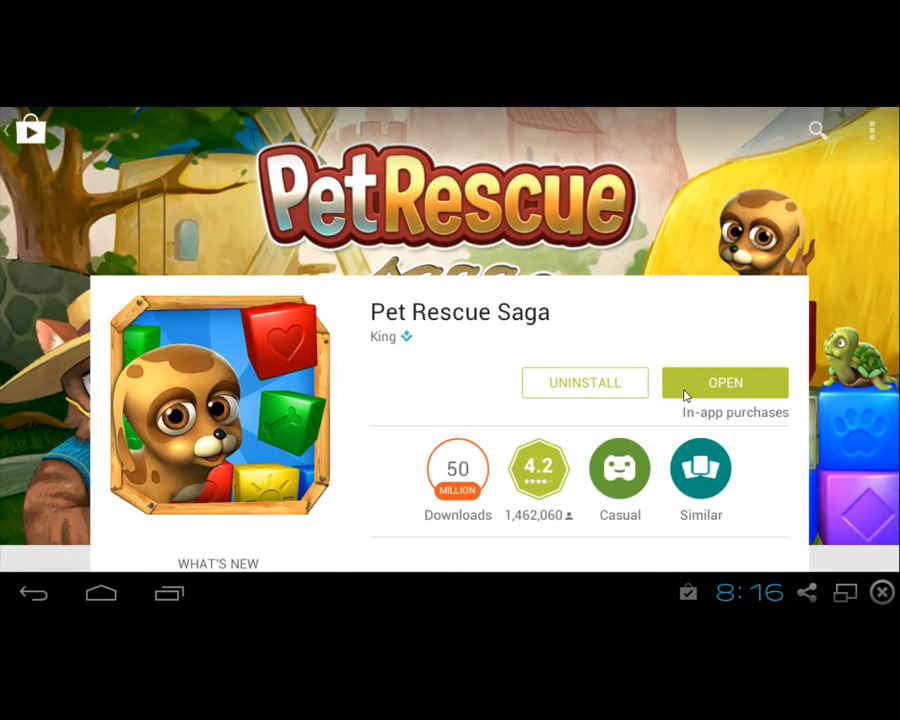
Launch the installed Pet Rescue Saga into its first tutorial level.
left_click(724, 384)
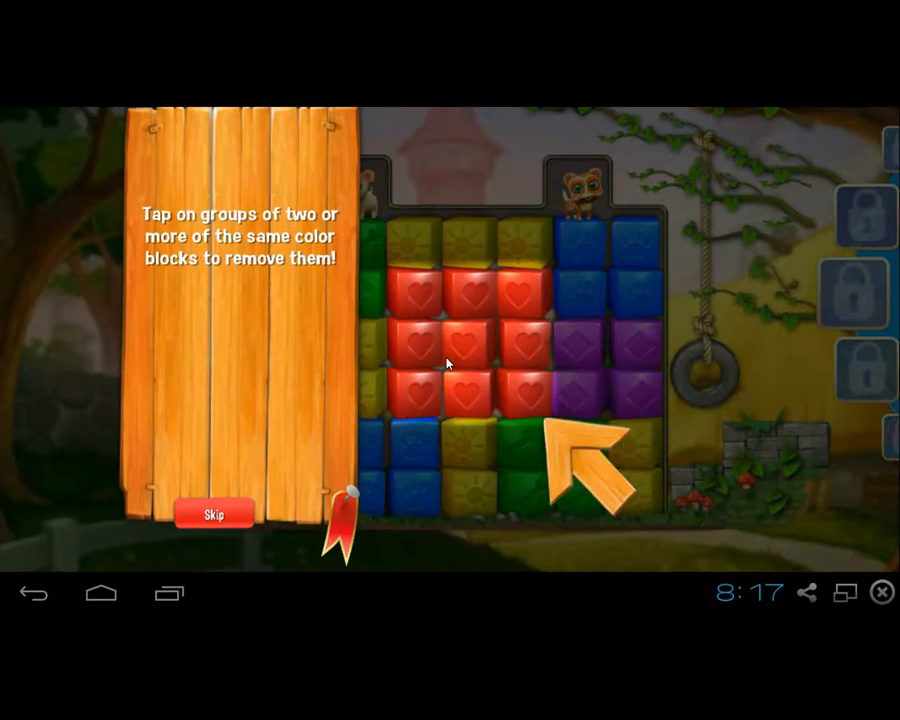
Clear the red, green, blue and purple block groups and dismiss the tutorial panel, lowering both pets.
left_click(450, 360)
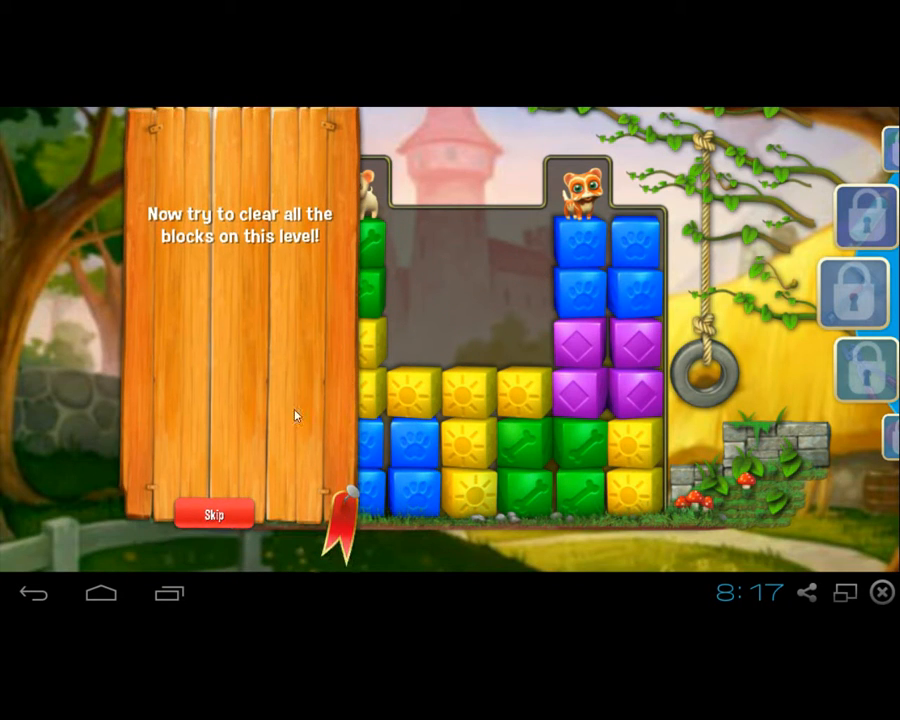
left_click(212, 512)
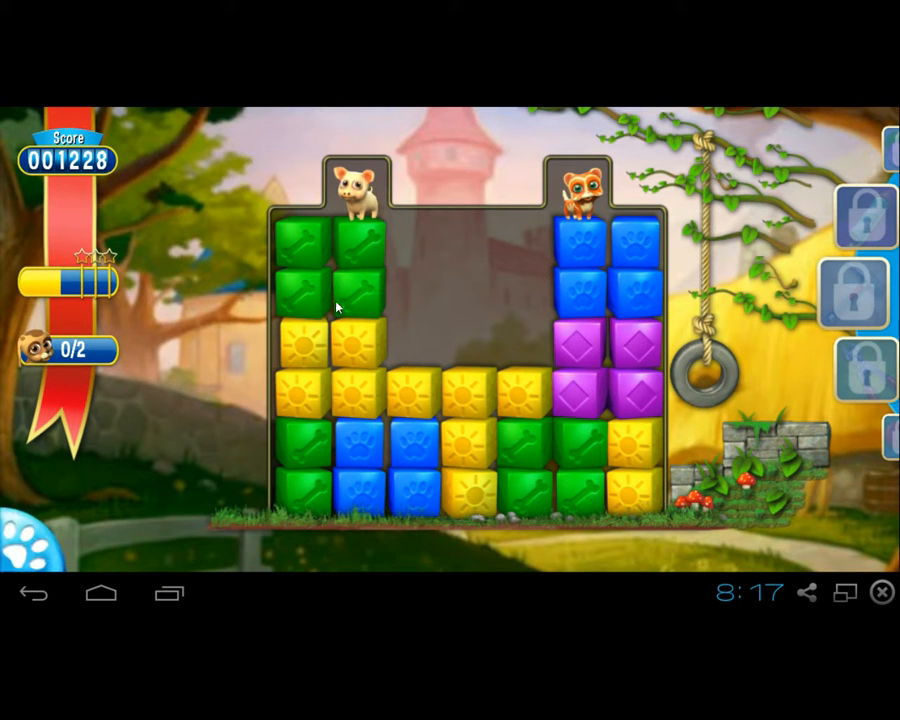
left_click(330, 270)
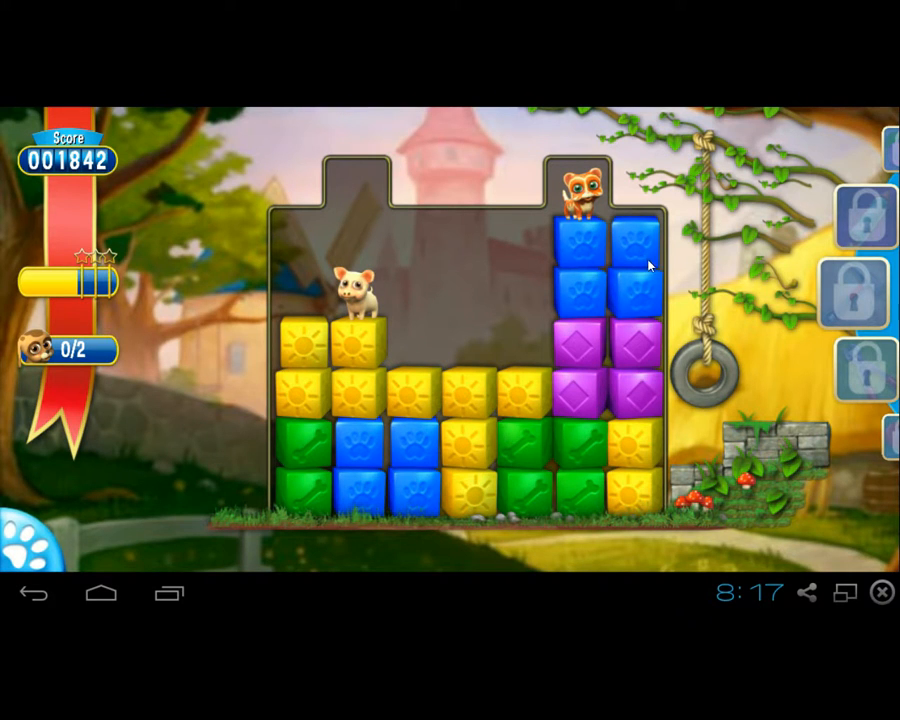
left_click(604, 244)
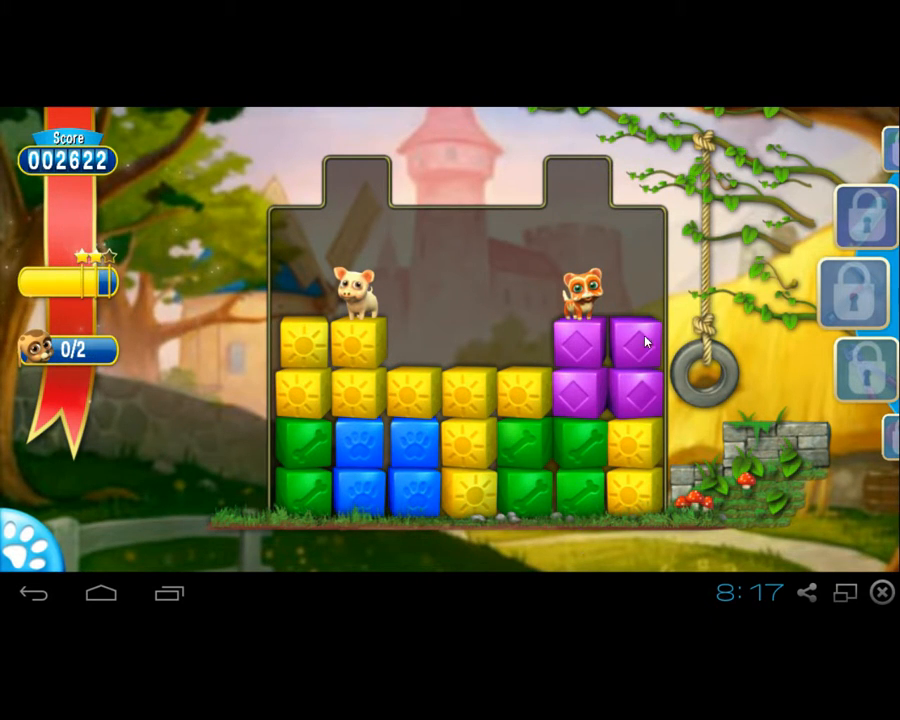
left_click(600, 370)
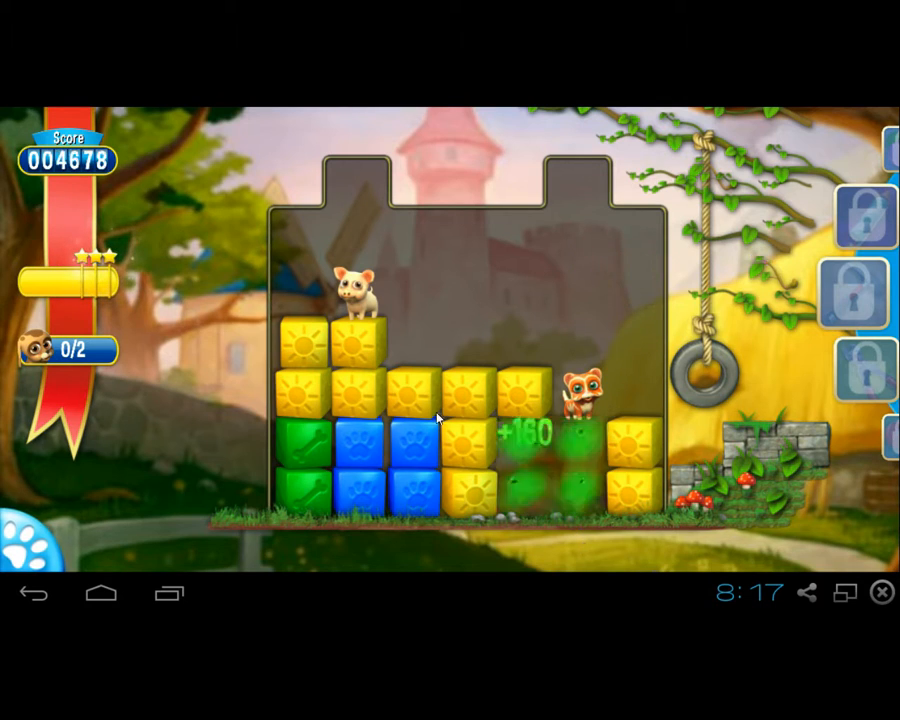